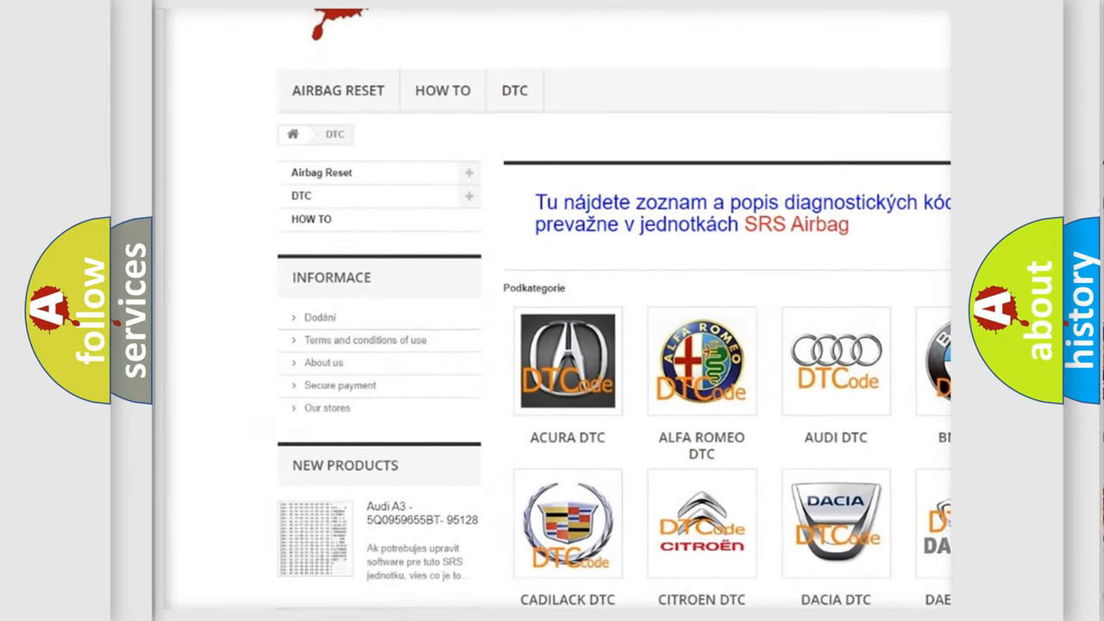
Step: Scroll down the DTC page past the car-make tiles to the B-series trouble code list
scroll(down, 3)
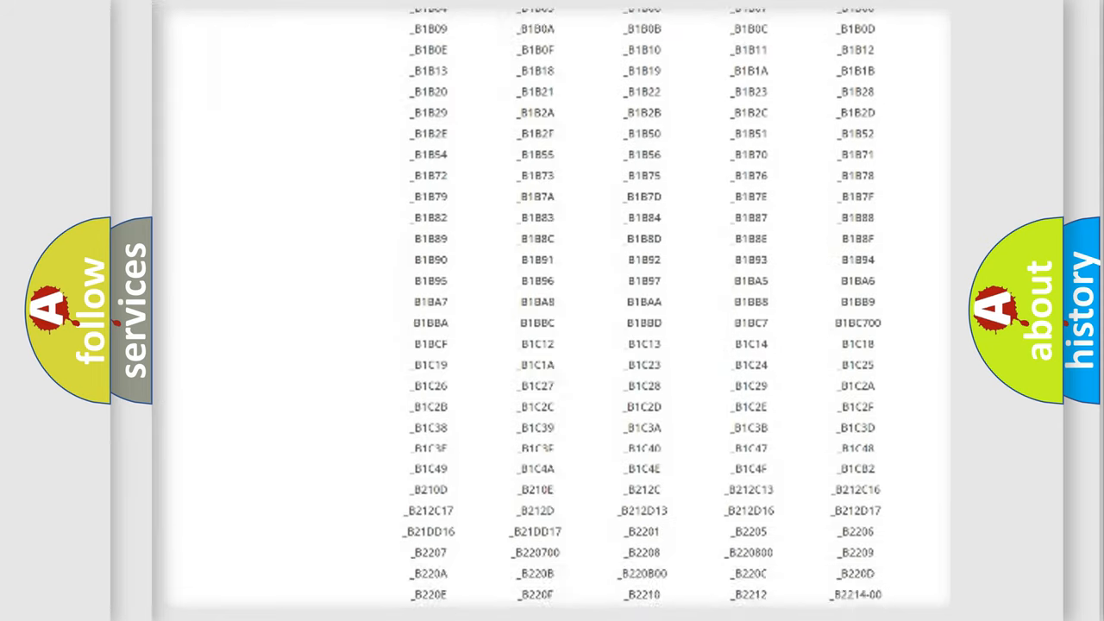
scroll(down, 3)
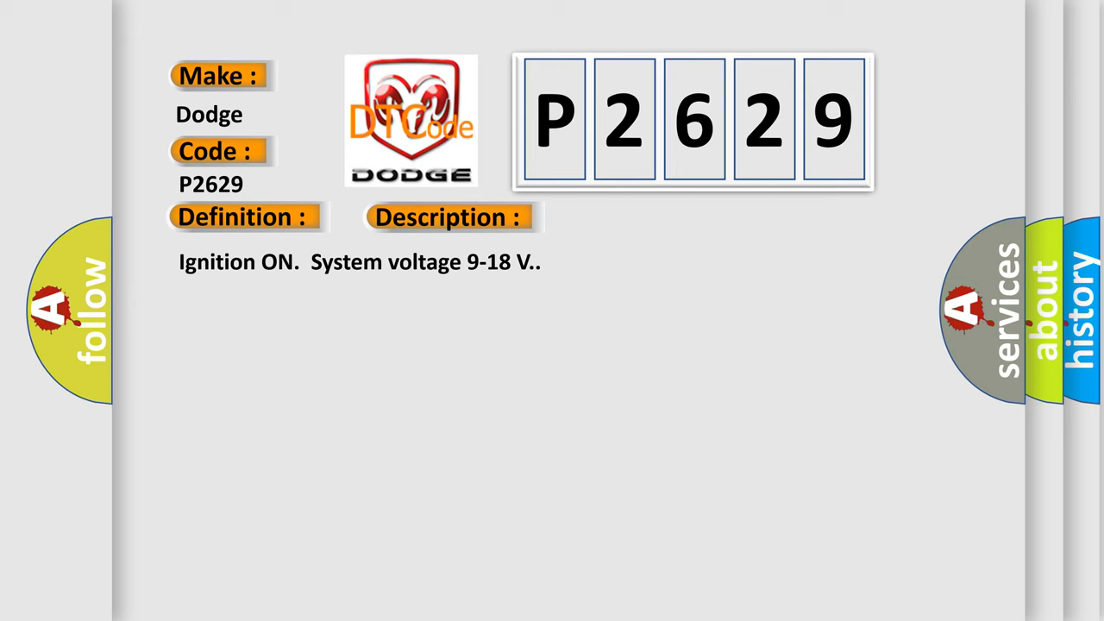
Step: Advance to the Cause slide listing TCCM RAM, ROM checksum and EEPROM checksum failures
click(633, 218)
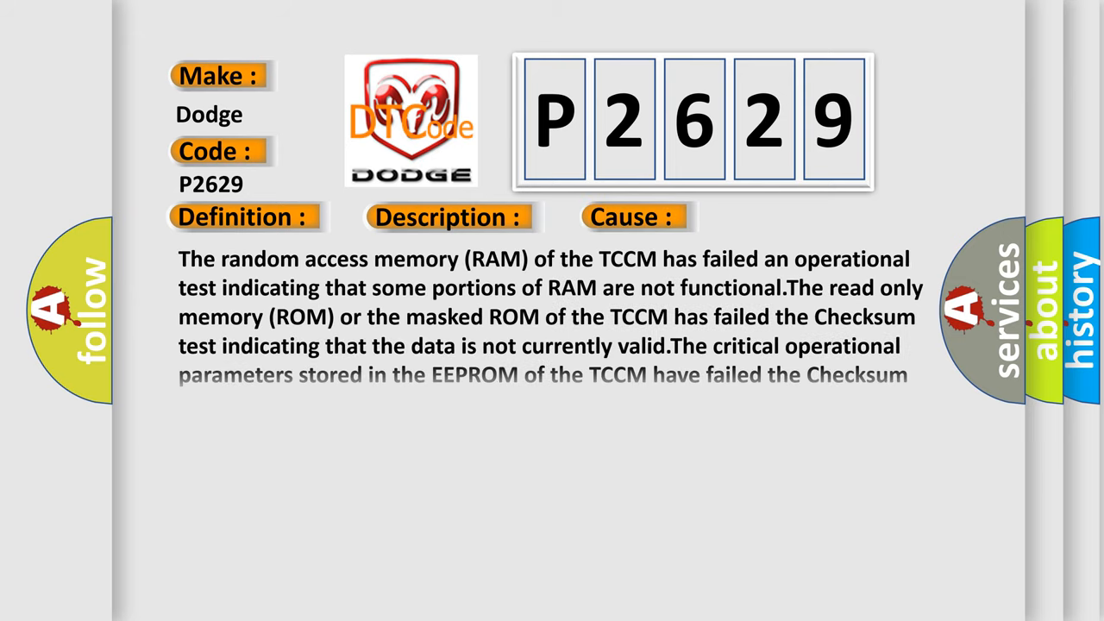